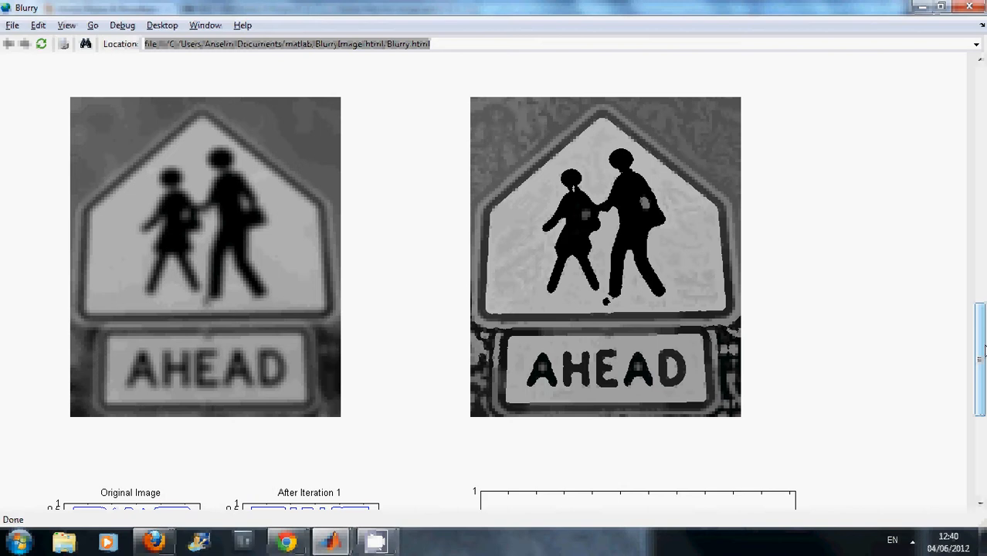
Scroll past the blurry and sharpened road sign images to the ten-iteration intensity profile plots.
scroll(down, 3)
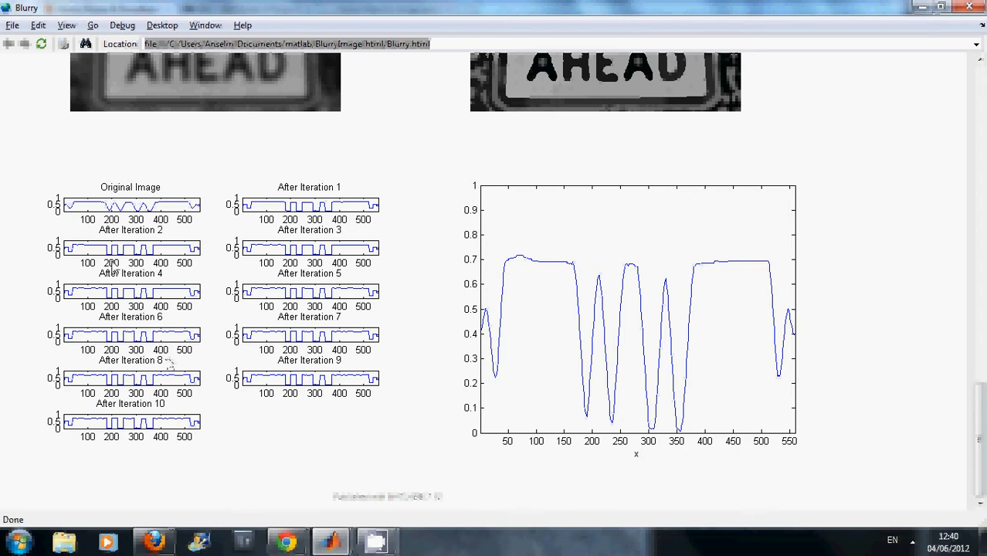
mouse_move(75, 216)
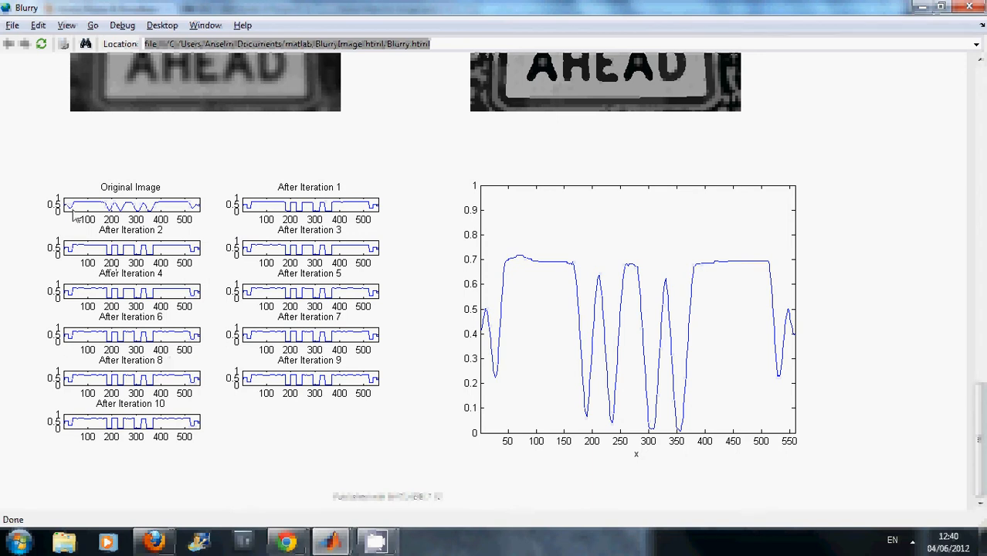
mouse_move(93, 212)
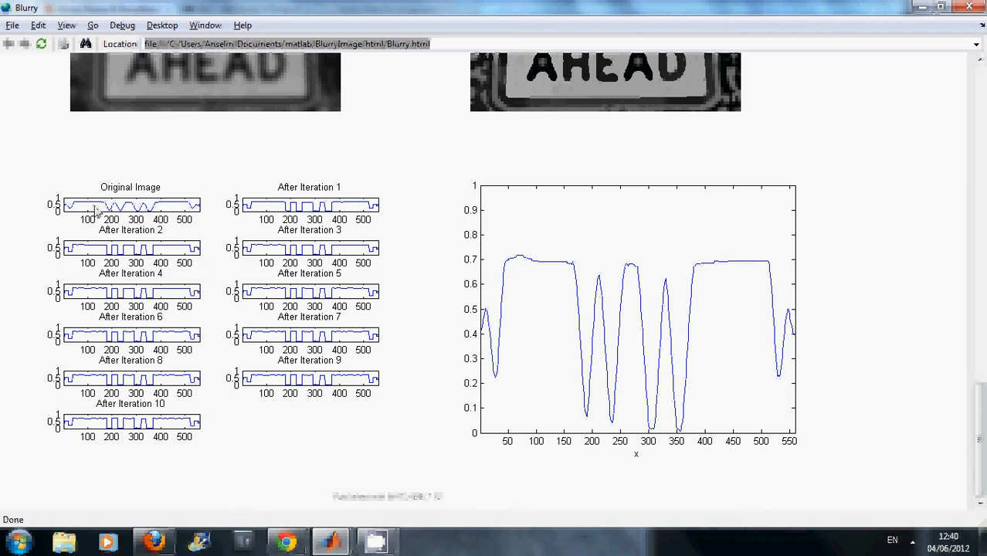
mouse_move(251, 215)
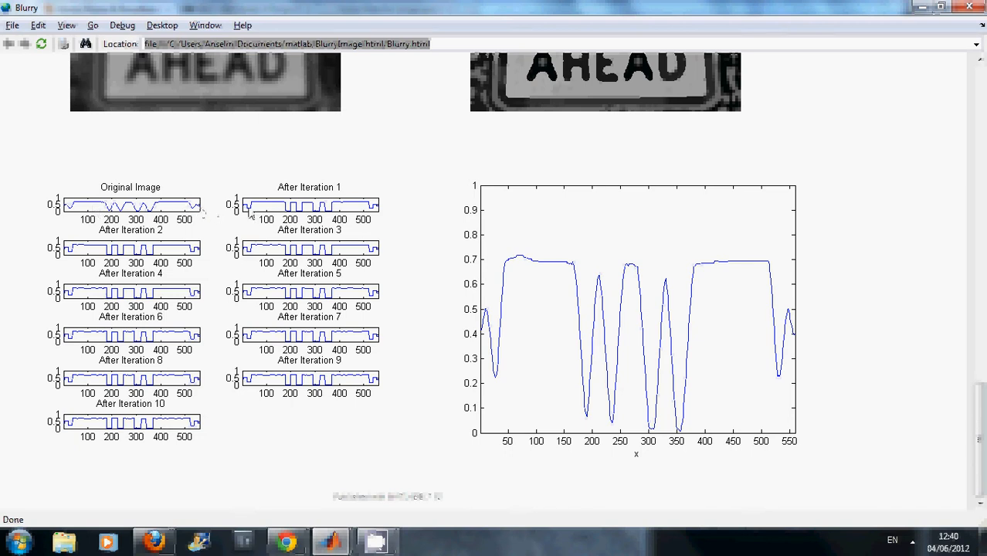
mouse_move(214, 261)
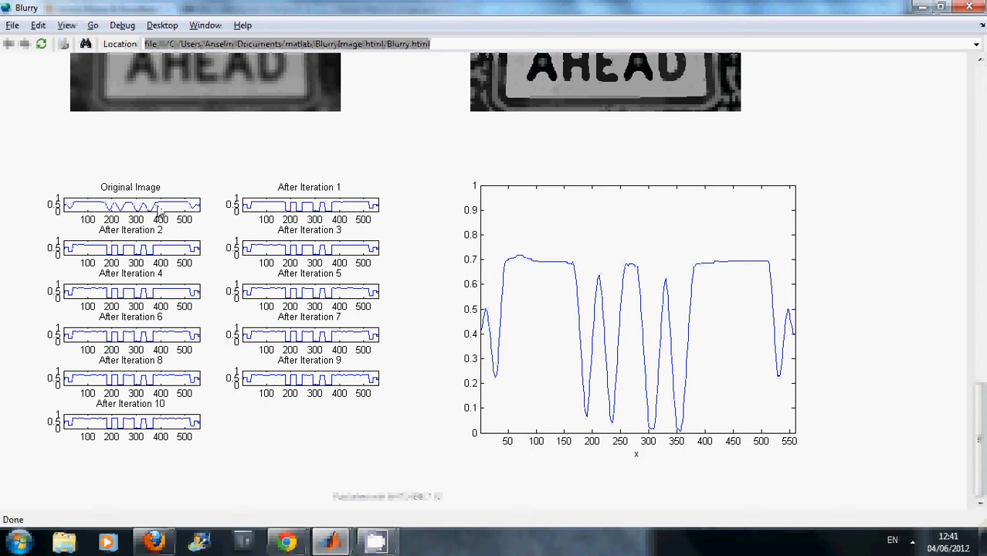
mouse_move(147, 215)
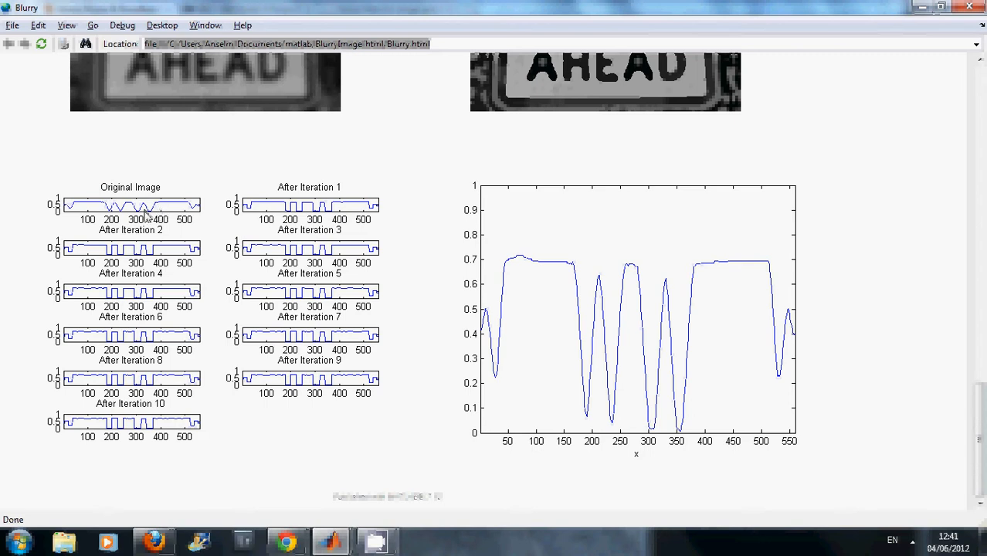
mouse_move(166, 273)
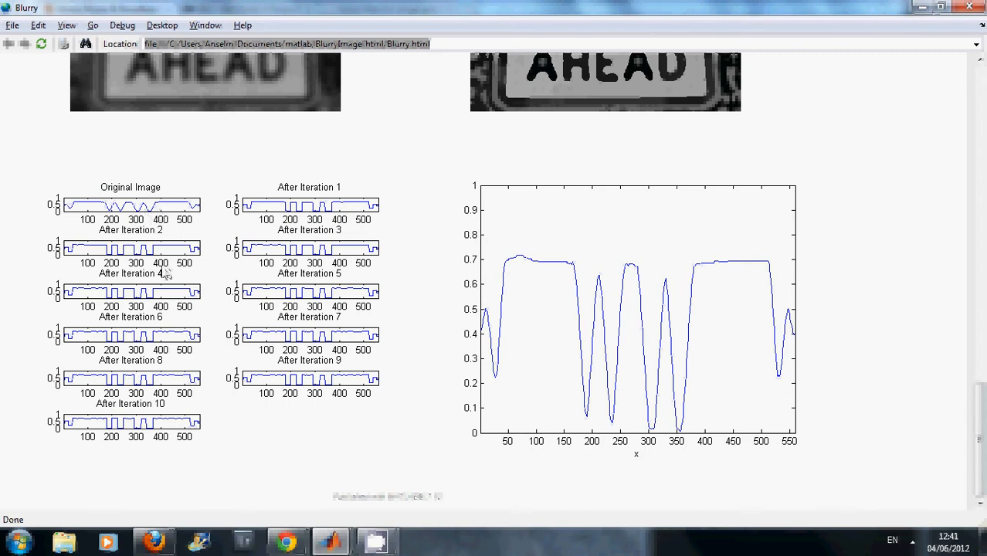
mouse_move(169, 264)
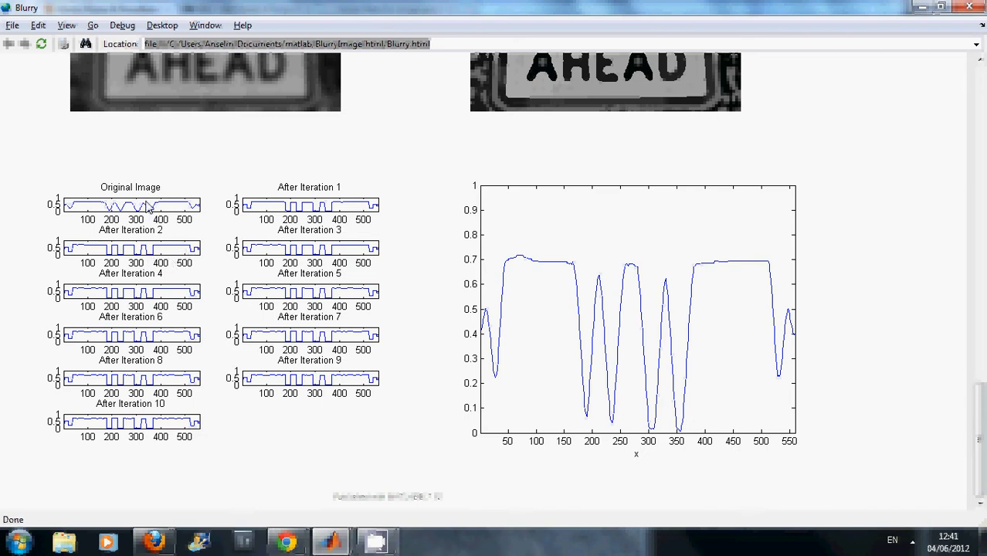
mouse_move(170, 237)
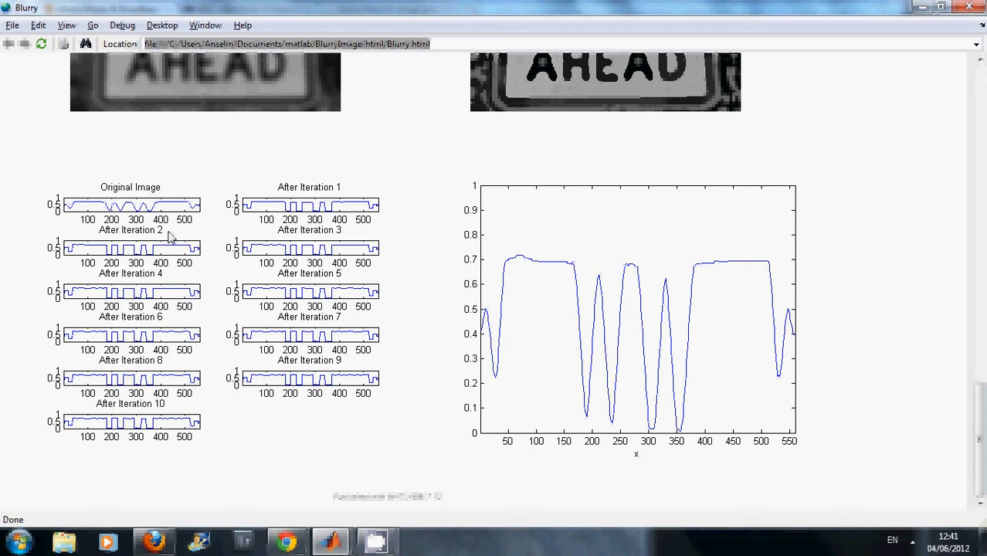
mouse_move(226, 255)
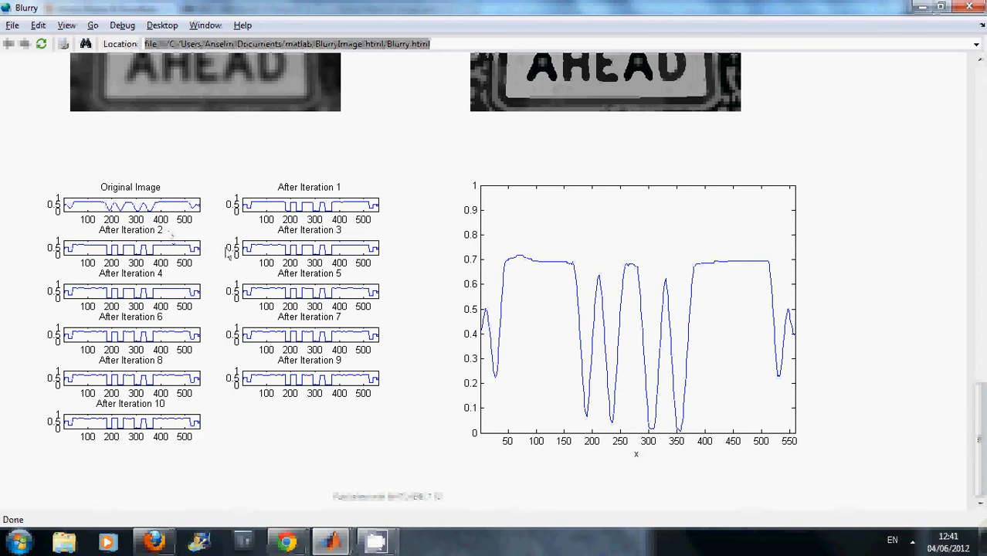
mouse_move(956, 334)
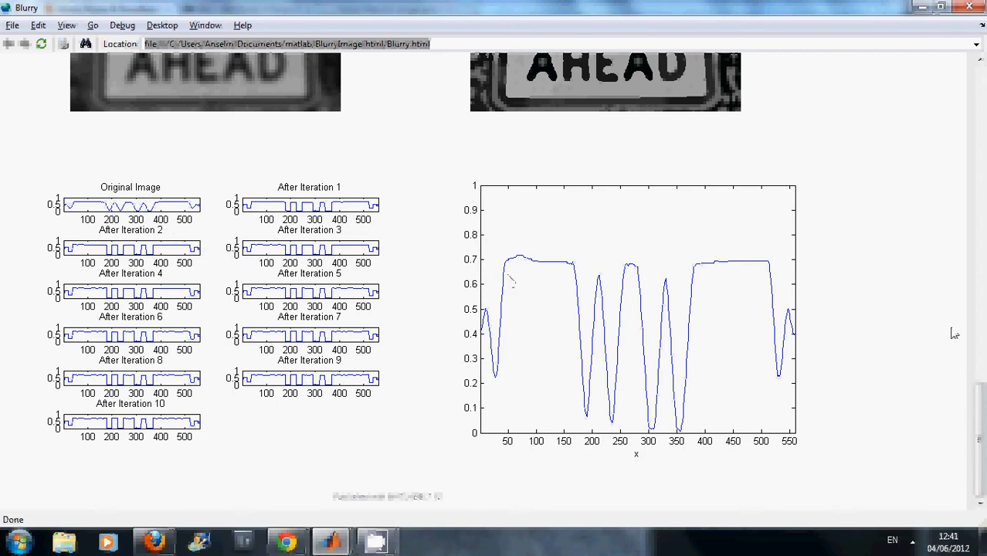
Scroll the report to its contents list and the ten-iteration dilate/erode enhancement code.
scroll(down, 3)
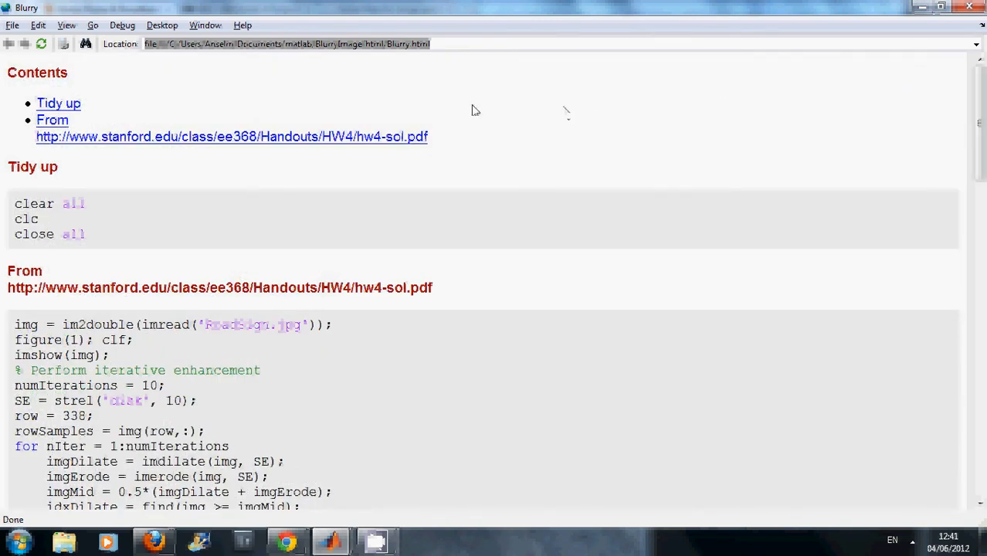
mouse_move(422, 160)
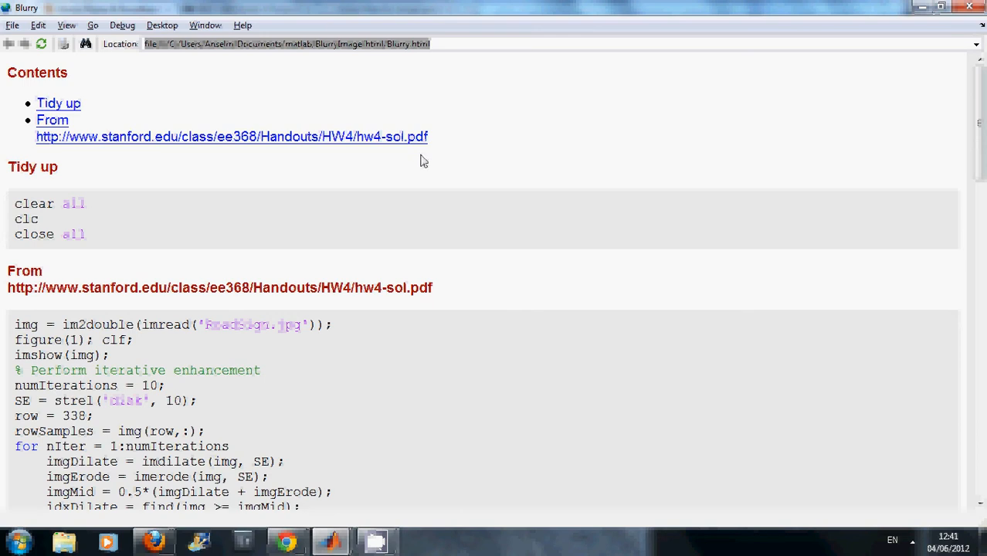
mouse_move(614, 187)
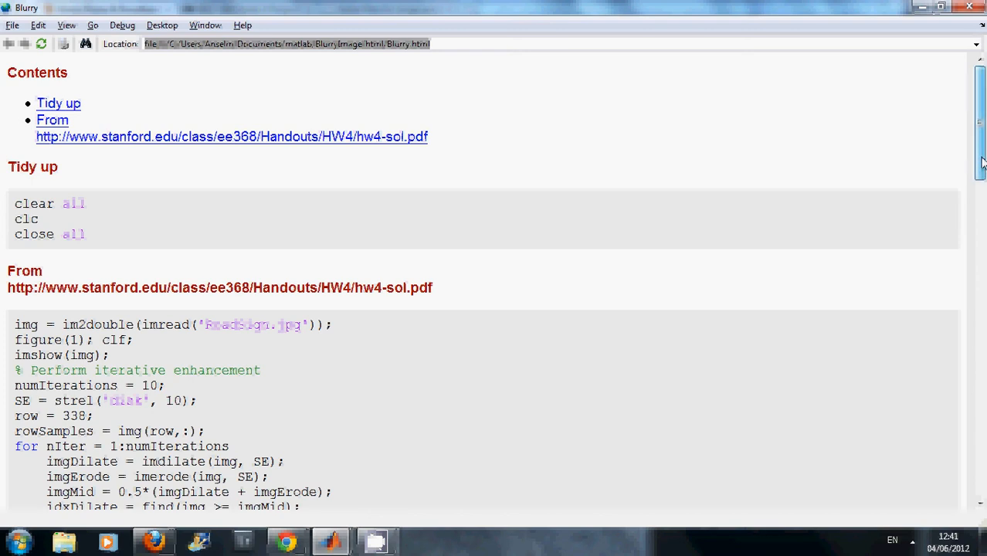
scroll(down, 3)
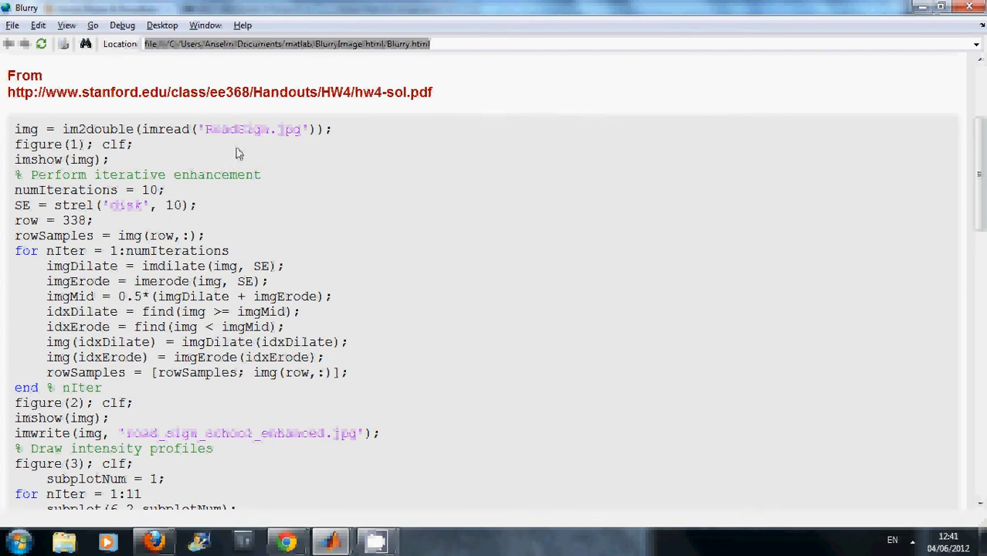
mouse_move(174, 162)
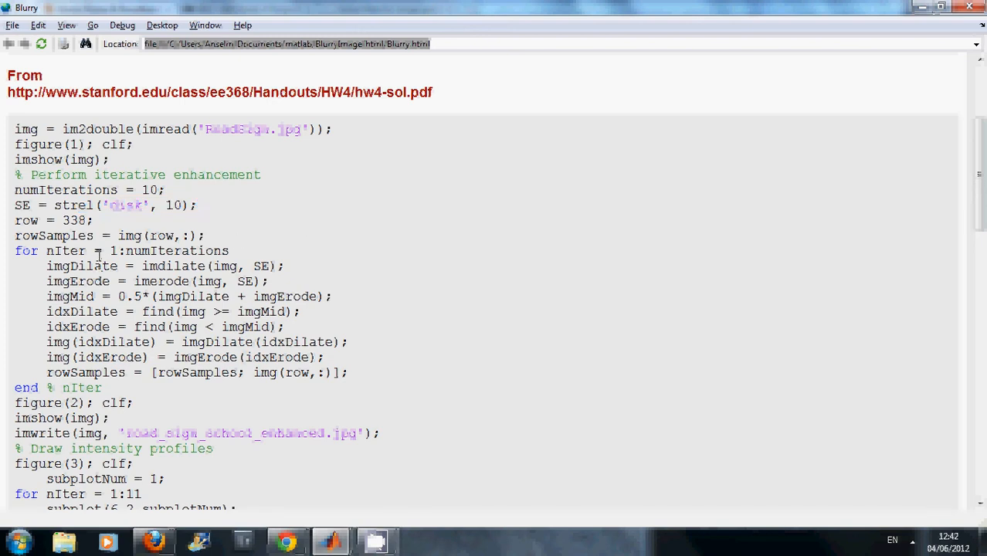
double_click(163, 250)
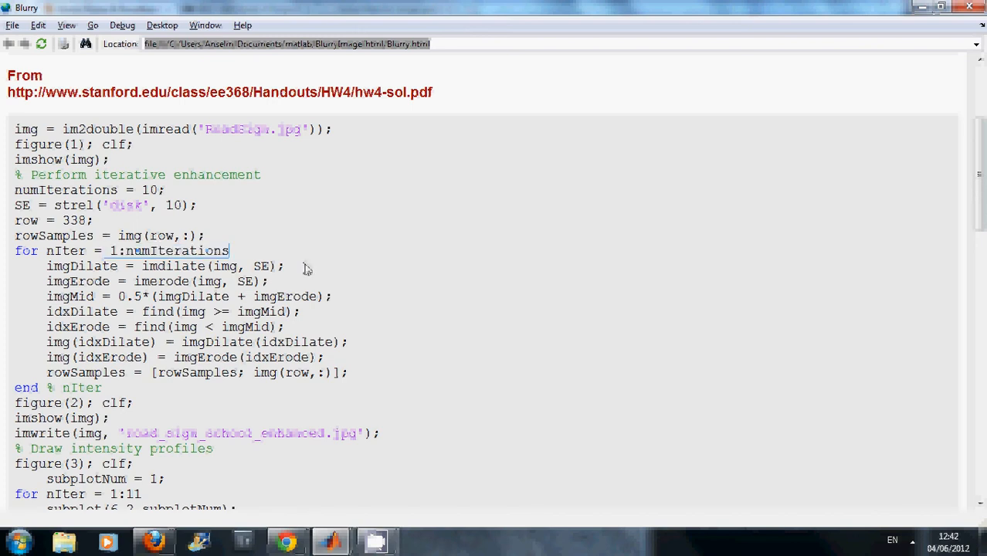
double_click(263, 266)
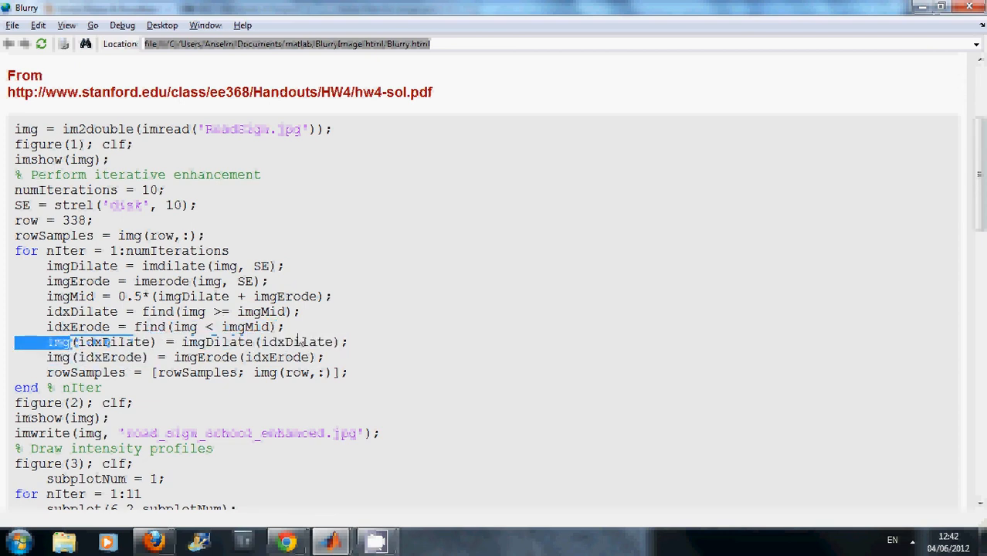
drag(69, 342, 349, 343)
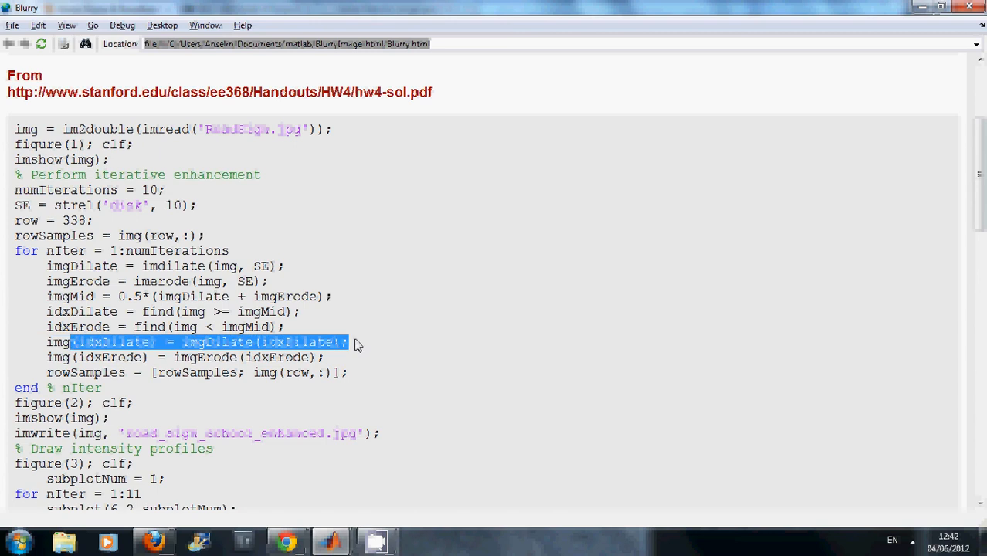
mouse_move(357, 346)
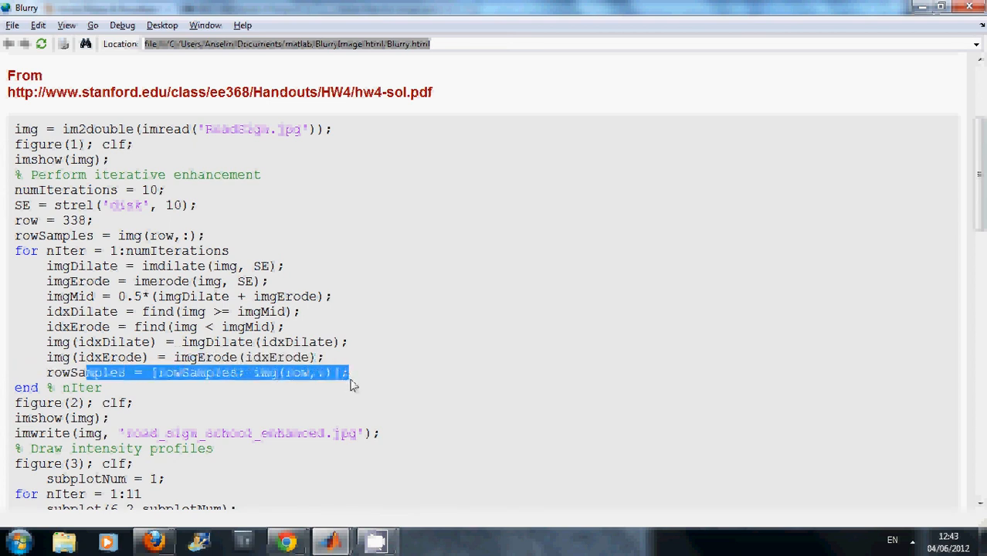
mouse_move(199, 408)
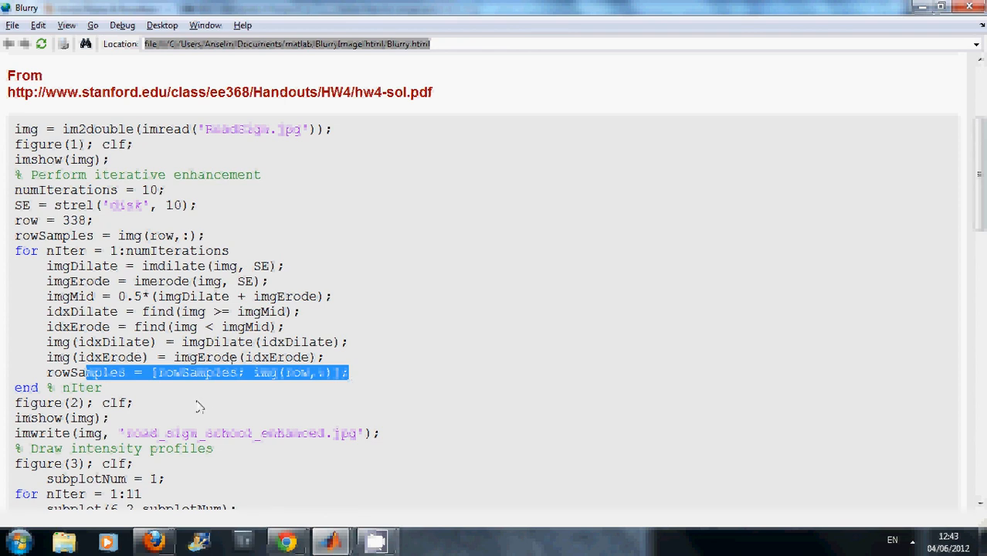
mouse_move(467, 353)
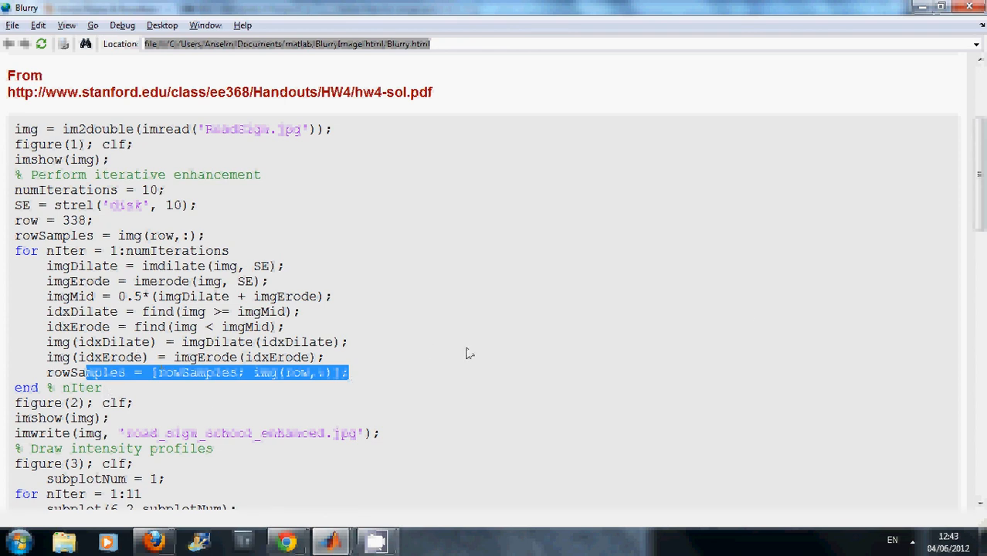
Scroll down to the imwrite line saving the enhanced JPEG and the profile plotting loop.
scroll(down, 3)
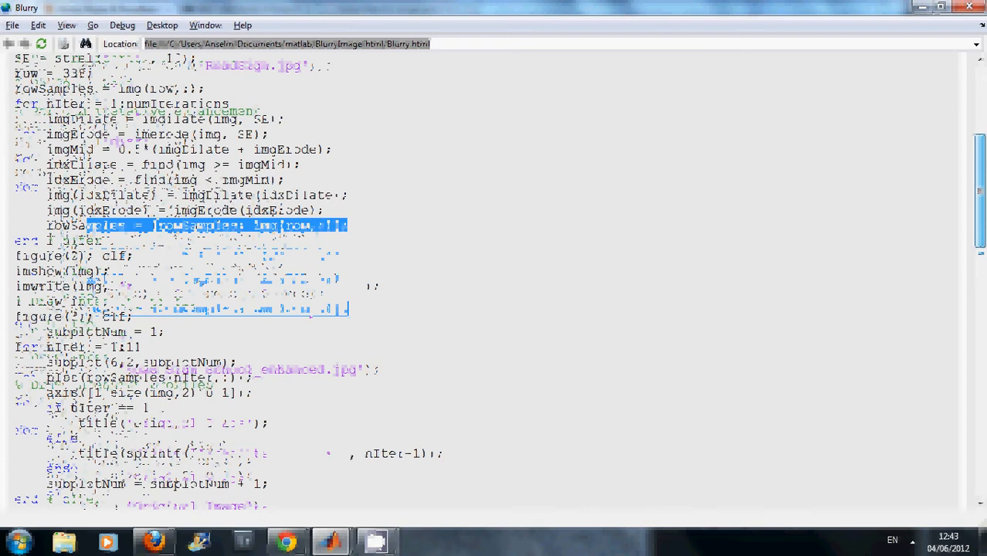
scroll(down, 3)
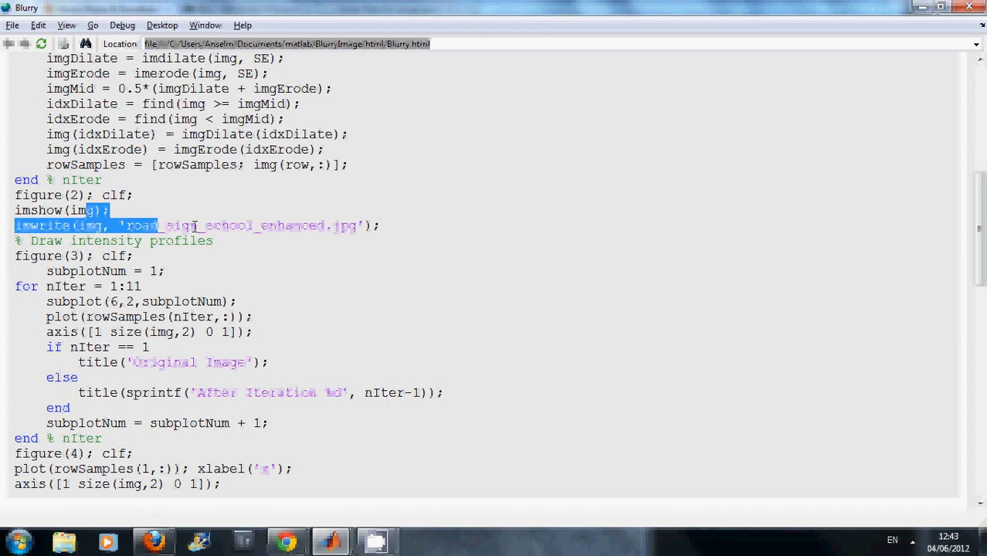
mouse_move(52, 276)
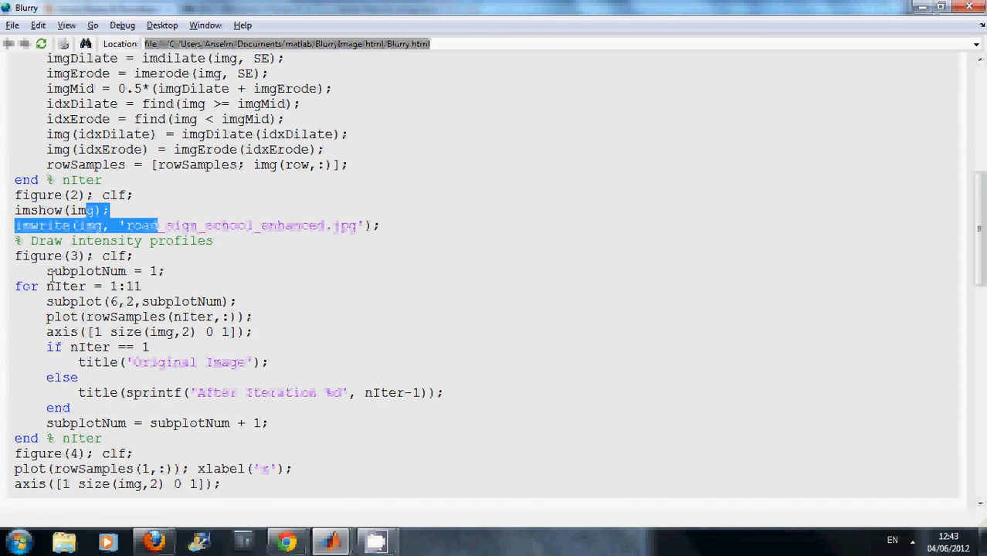